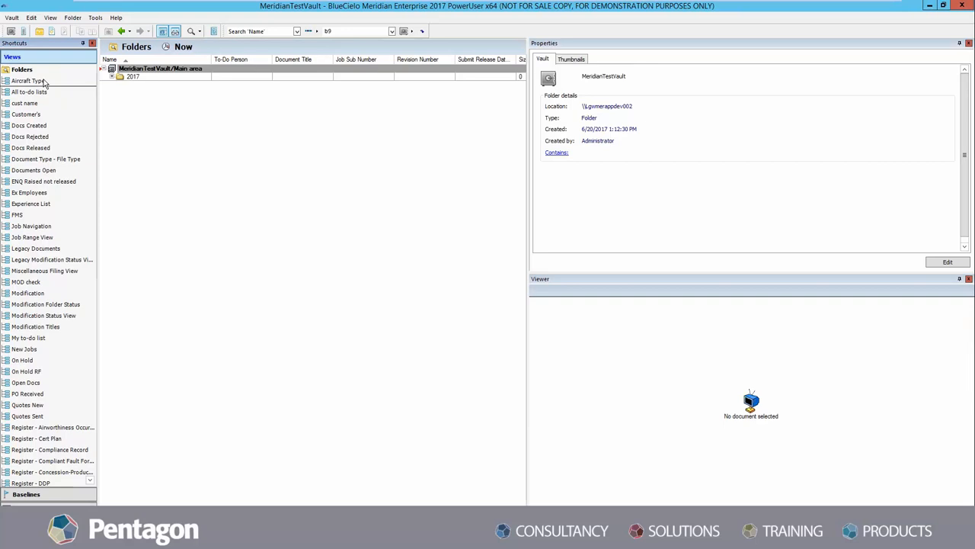
Step: Browse the All to-do lists and cust name views, then show and expand My to-do list
left_click(31, 92)
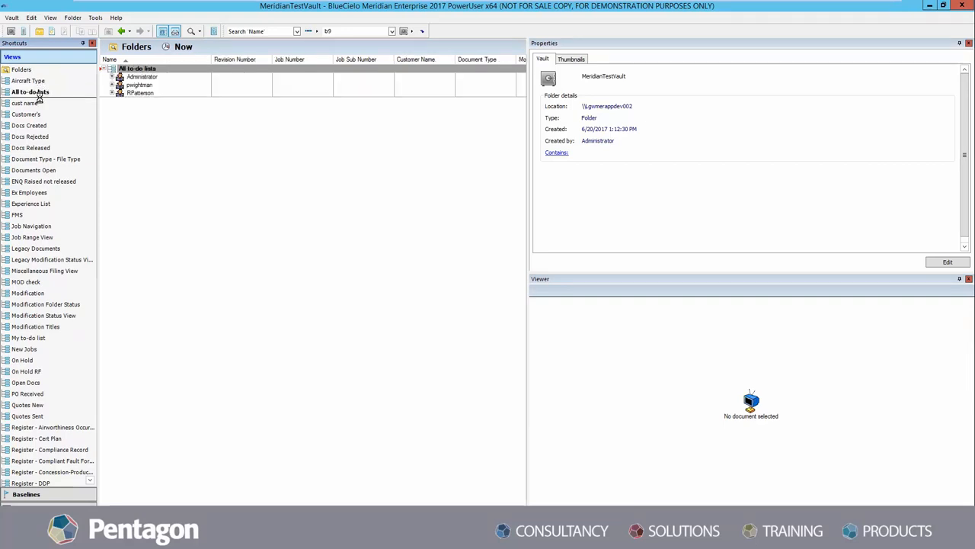
left_click(26, 104)
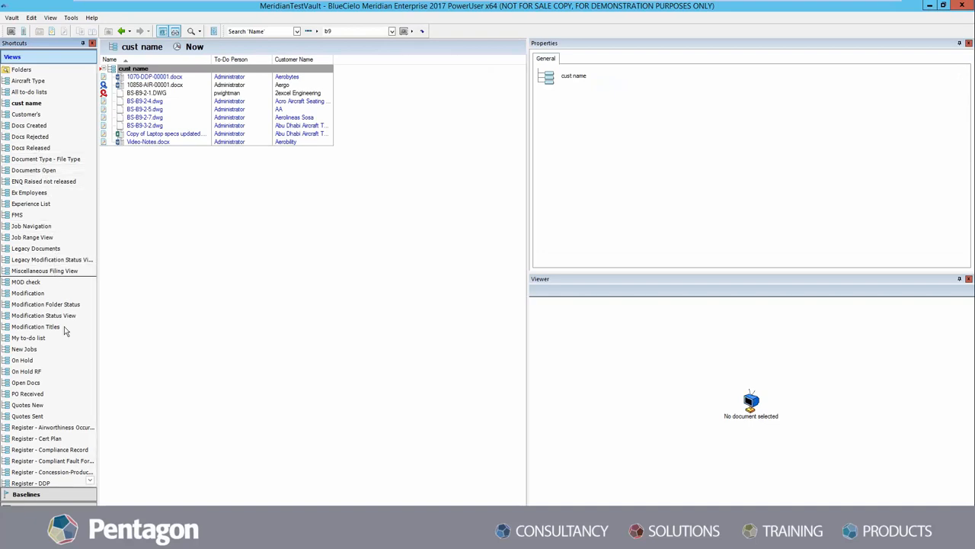
left_click(28, 339)
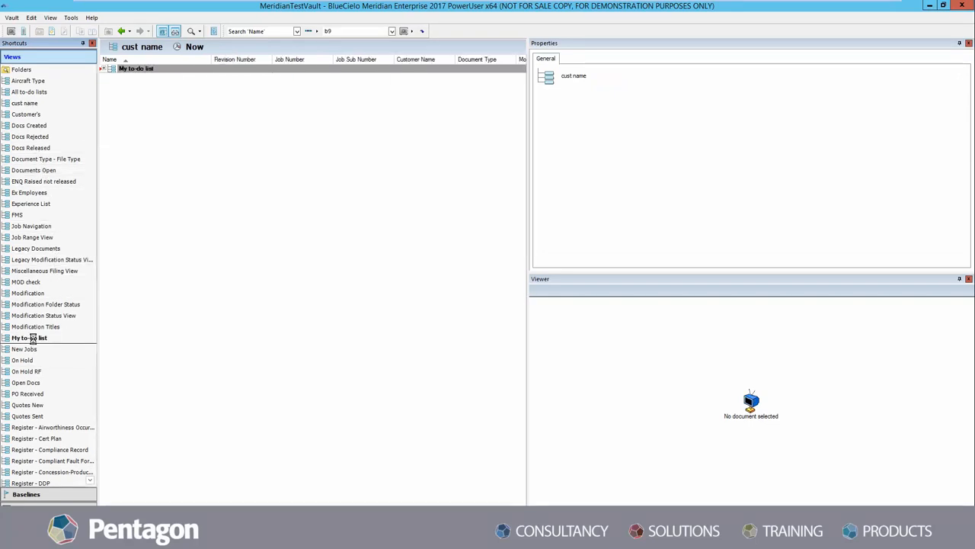
left_click(29, 339)
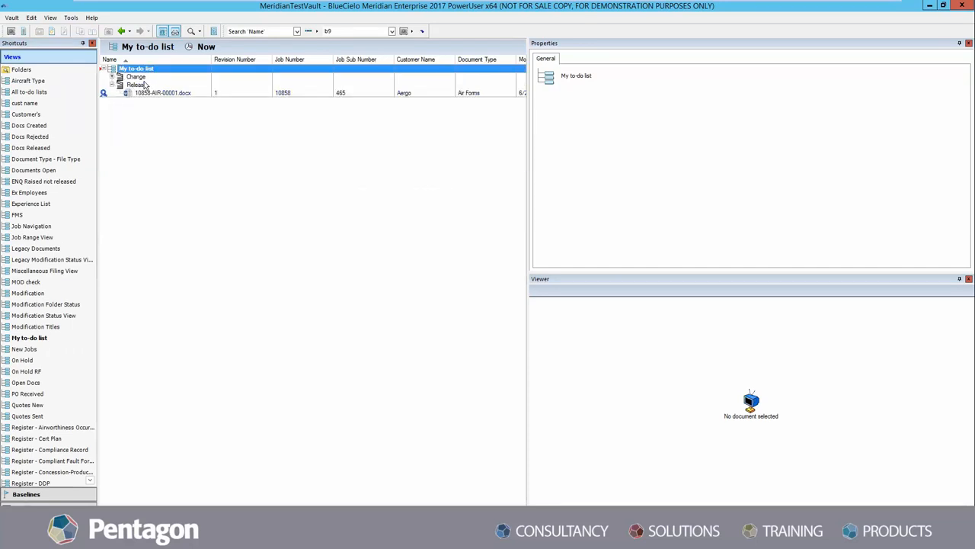
left_click(104, 68)
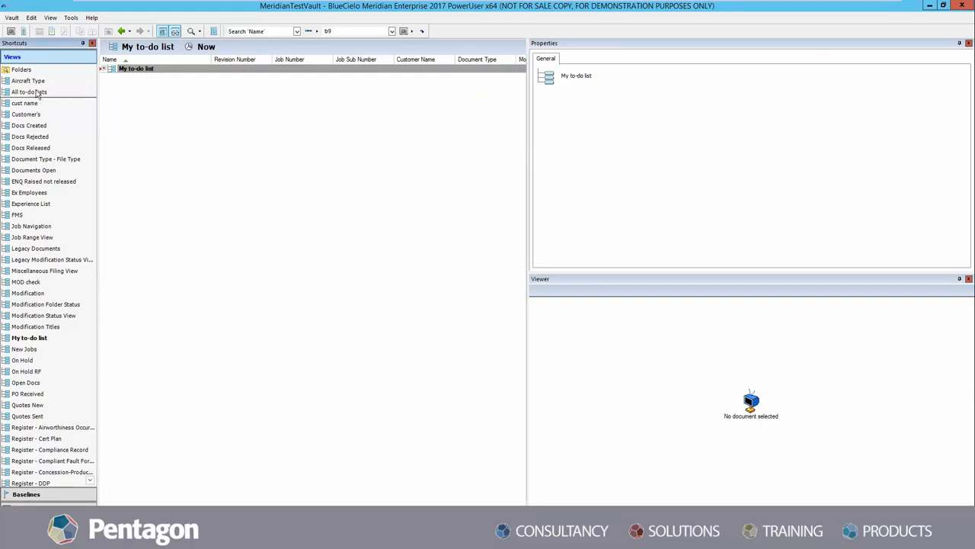
Step: Expand the All to-do lists view down to a drawing in the third user's Change list
left_click(31, 91)
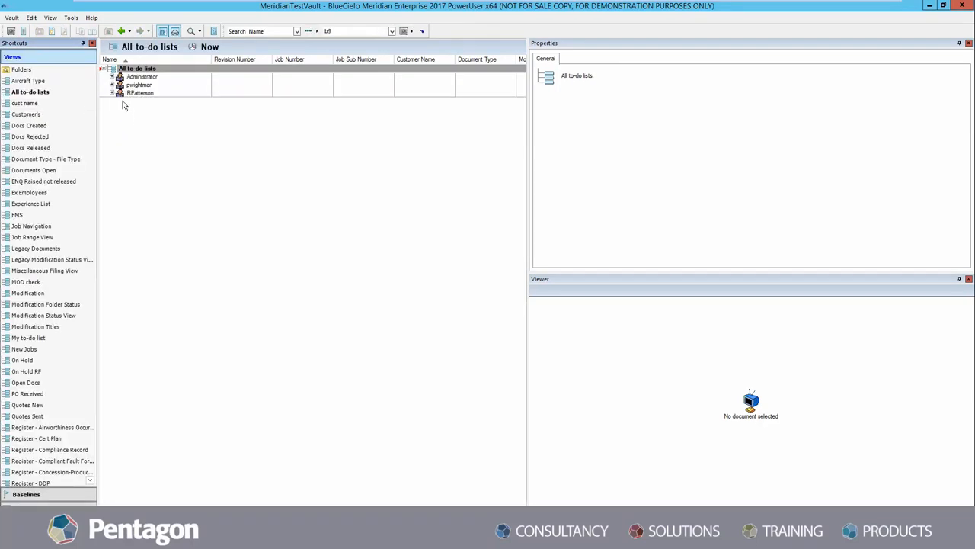
left_click(111, 76)
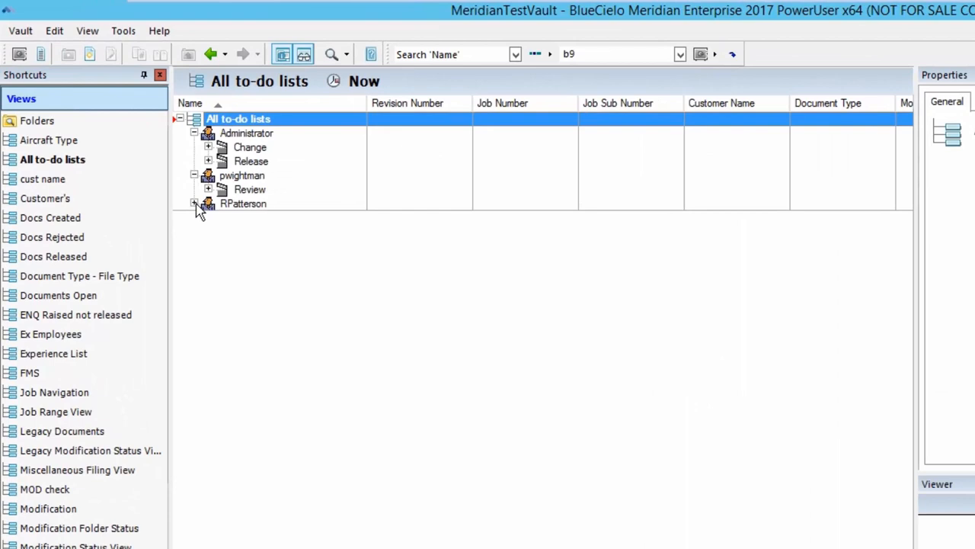
left_click(195, 204)
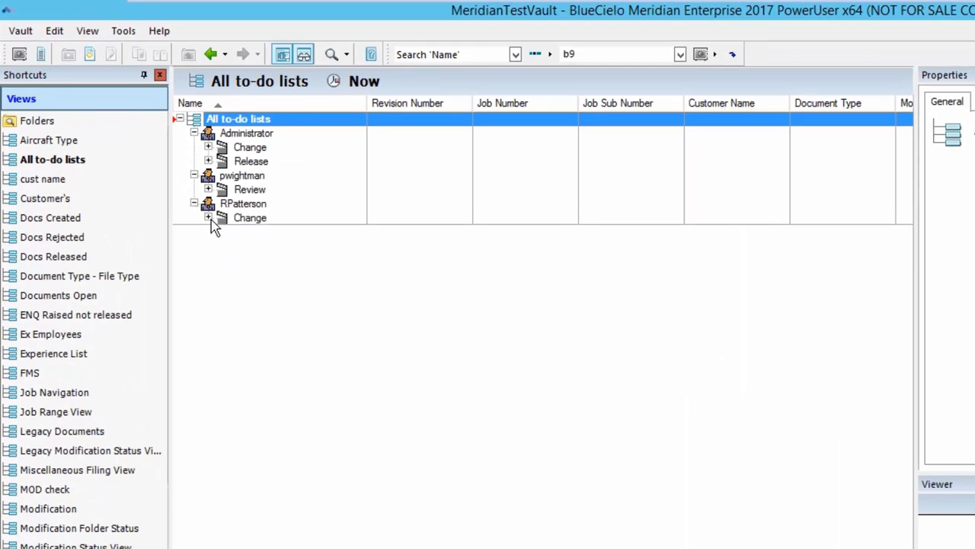
left_click(208, 217)
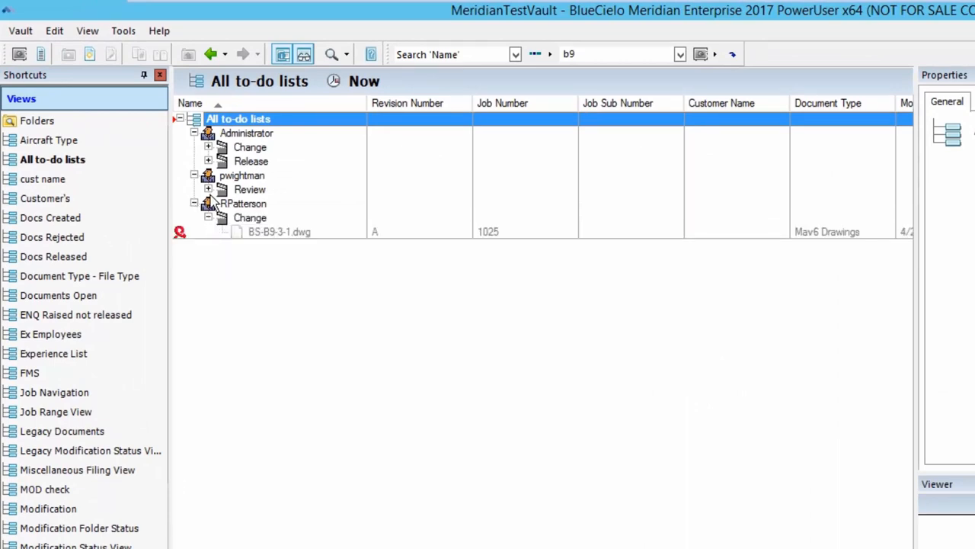
Step: Expand every user's lists, check a Change drawing's context menu, and return to the Folders view
right_click(250, 189)
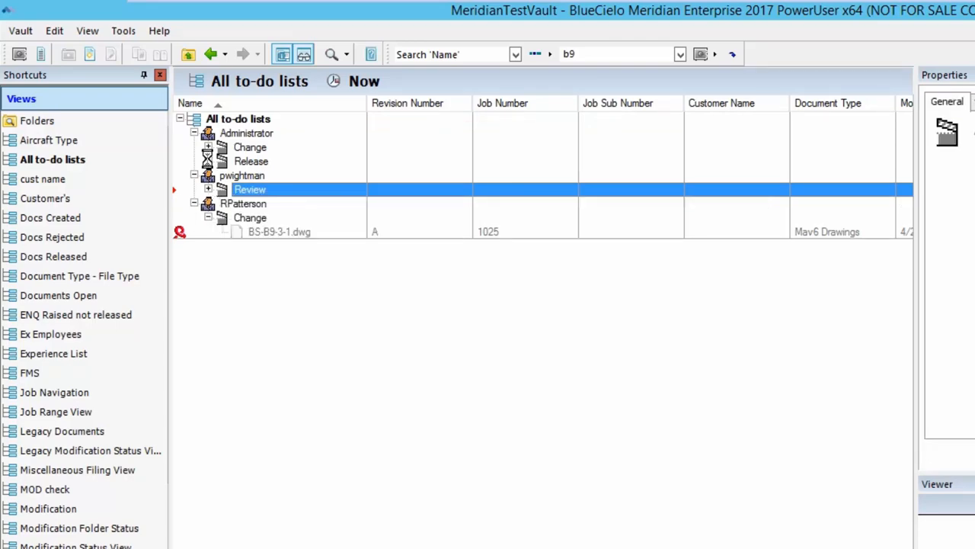
left_click(207, 146)
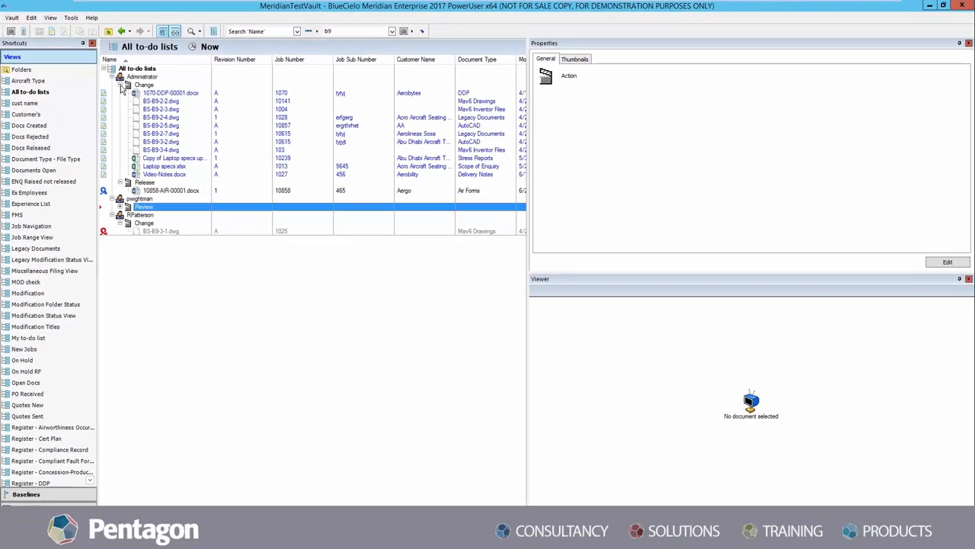
right_click(161, 100)
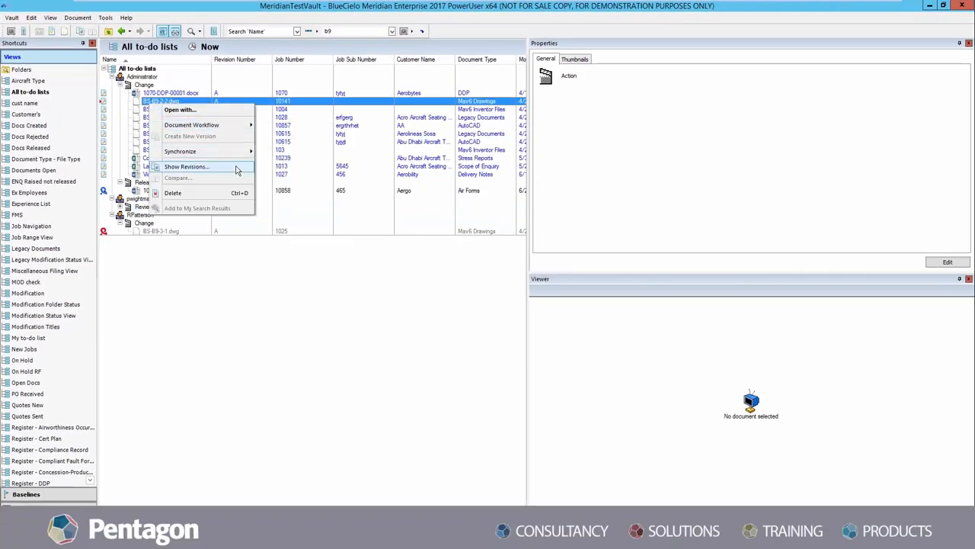
left_click(22, 70)
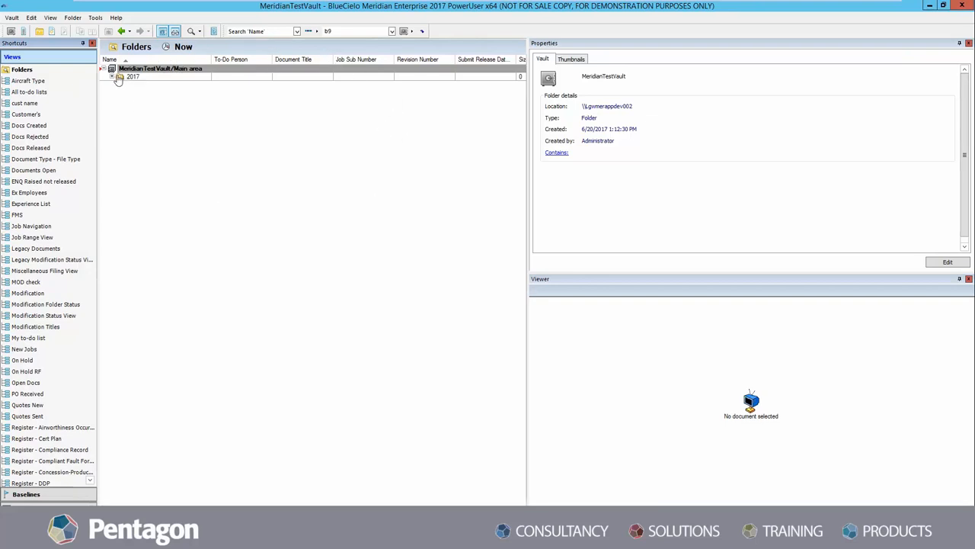
Step: Expand the vault root's 2017 folder and peek into the 0000 folder's AutoCAD subfolder
left_click(160, 68)
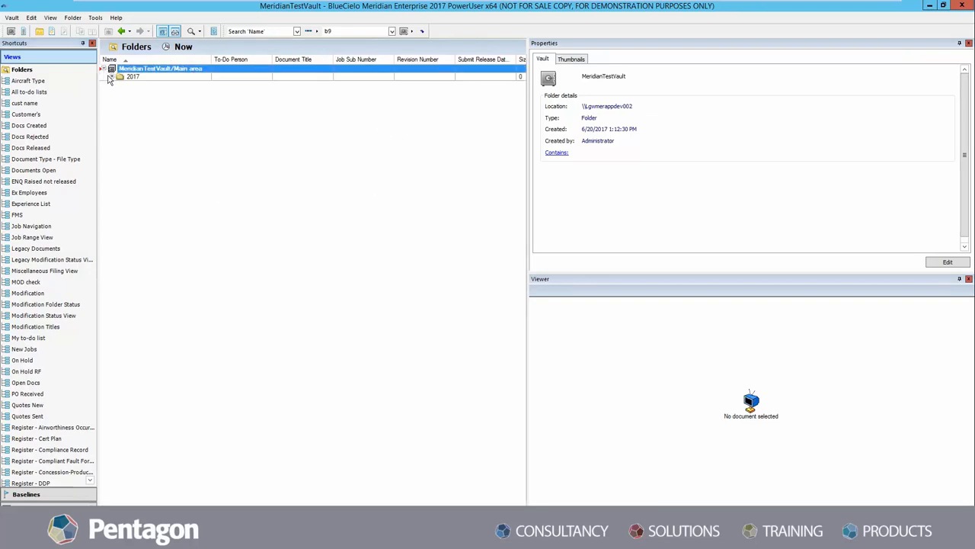
left_click(119, 76)
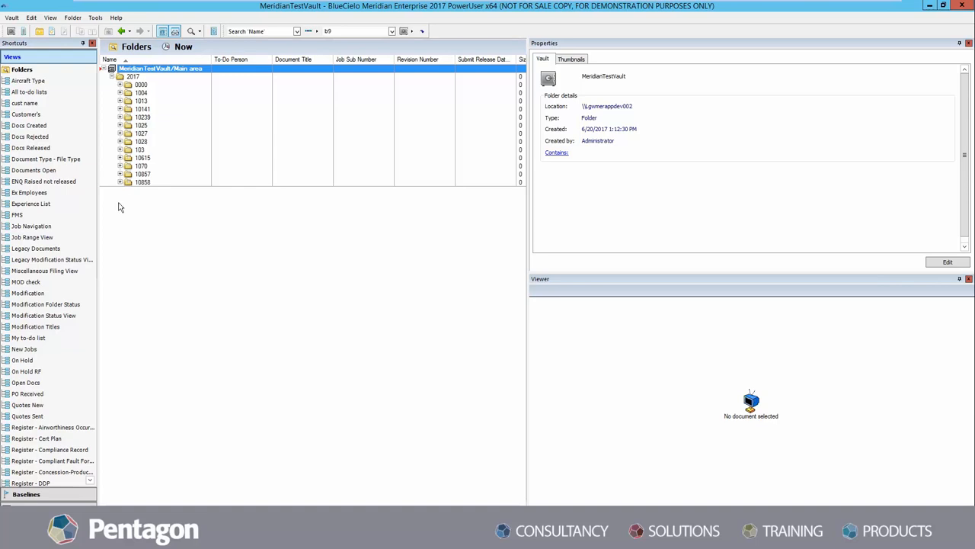
left_click(119, 86)
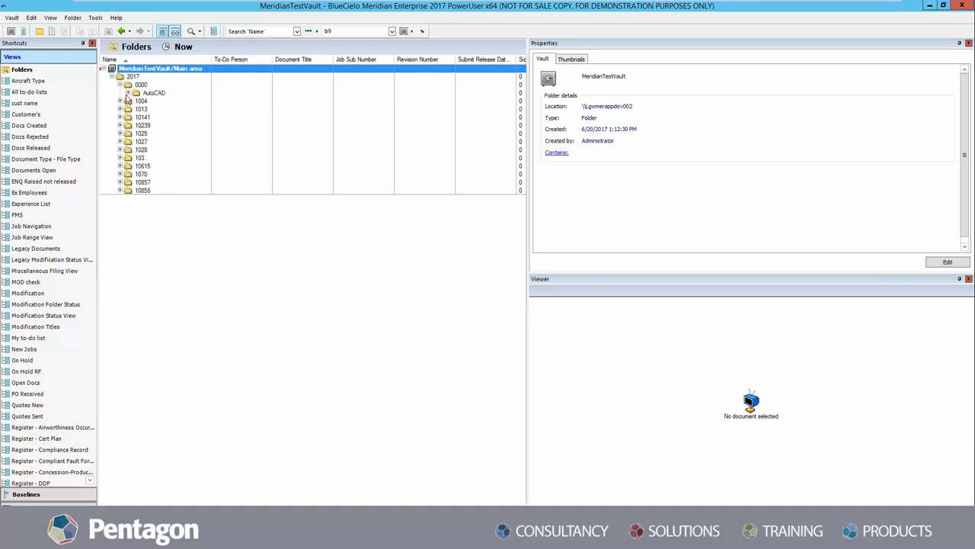
left_click(135, 93)
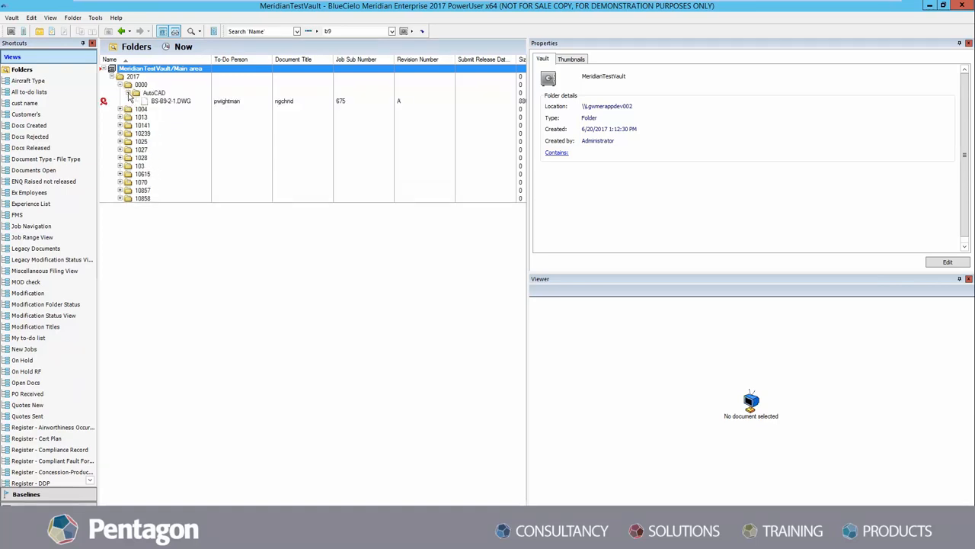
Step: Expand folders 1004, further project folders and Legacy Documents to reveal their drawings
left_click(128, 92)
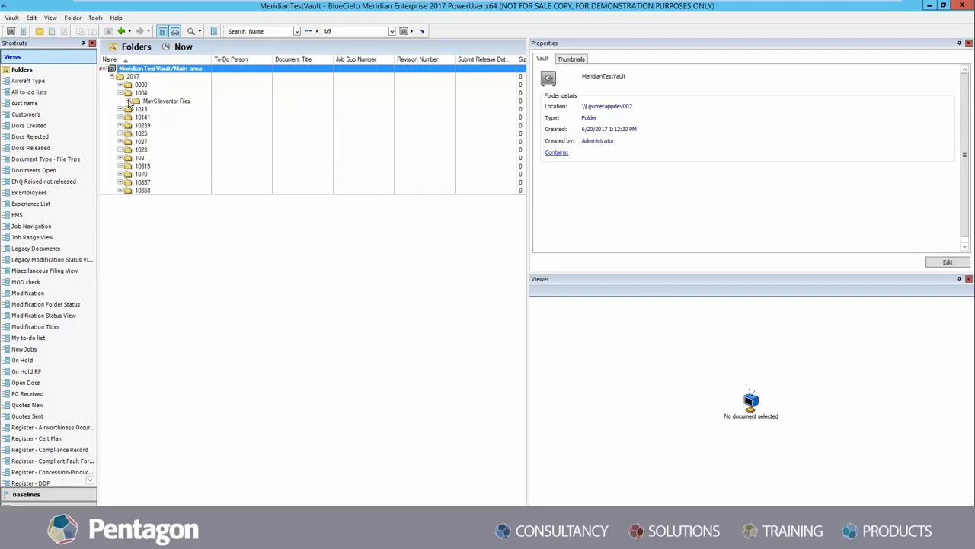
left_click(119, 108)
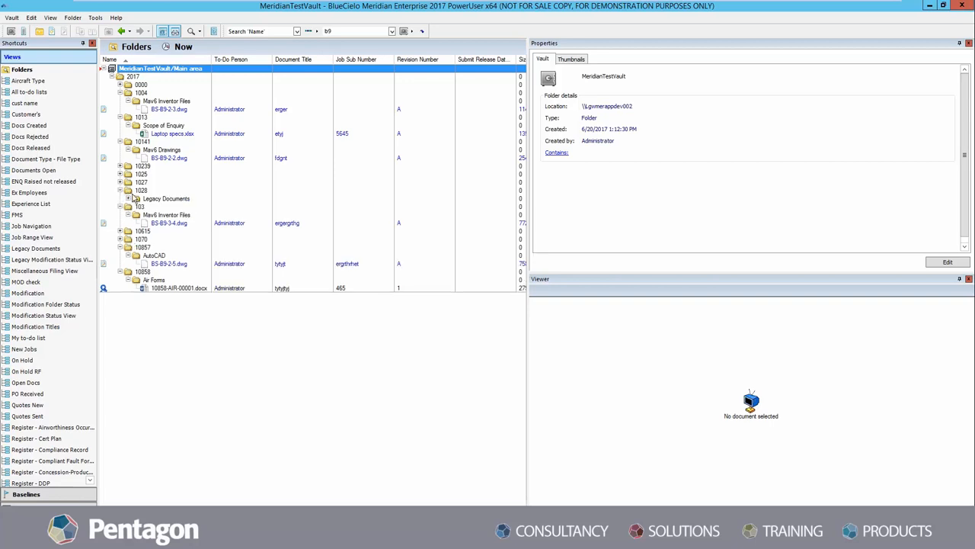
left_click(128, 198)
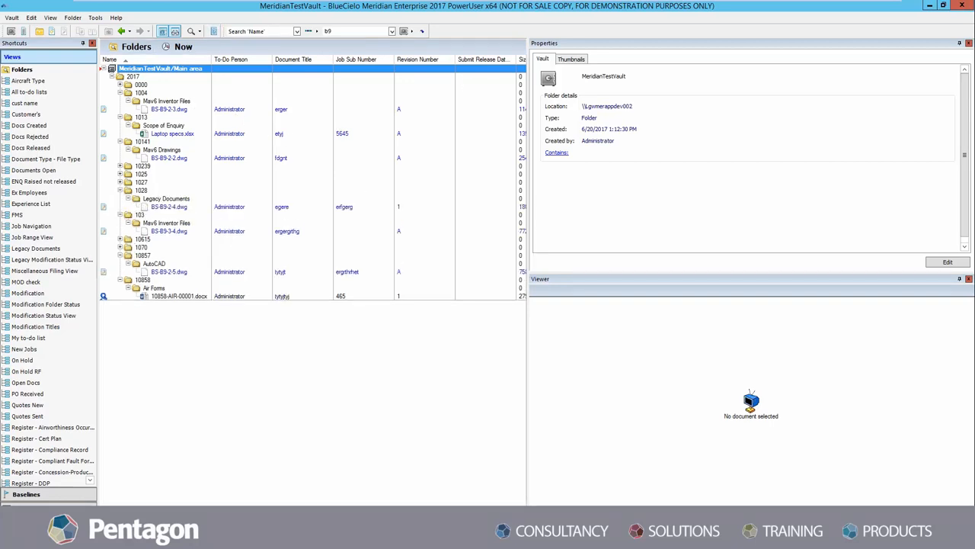
Step: Select B5-B9-2-2.dwg and review its Document and Status property tabs with the floor-plan preview
left_click(169, 157)
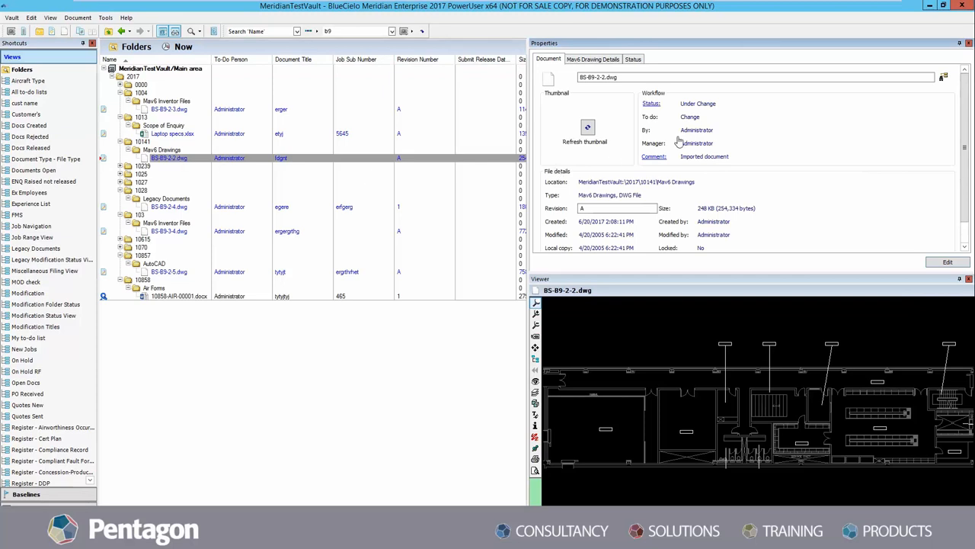
mouse_move(631, 174)
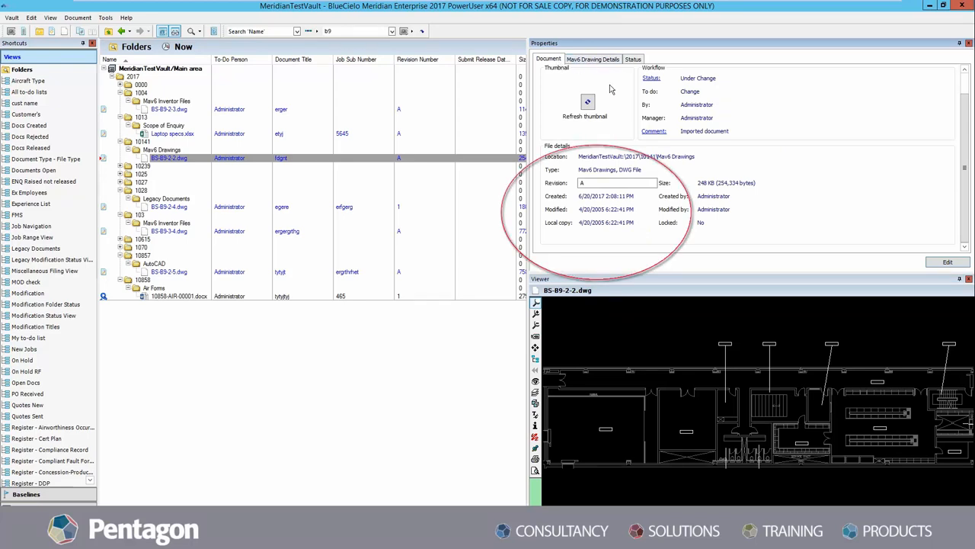
left_click(634, 58)
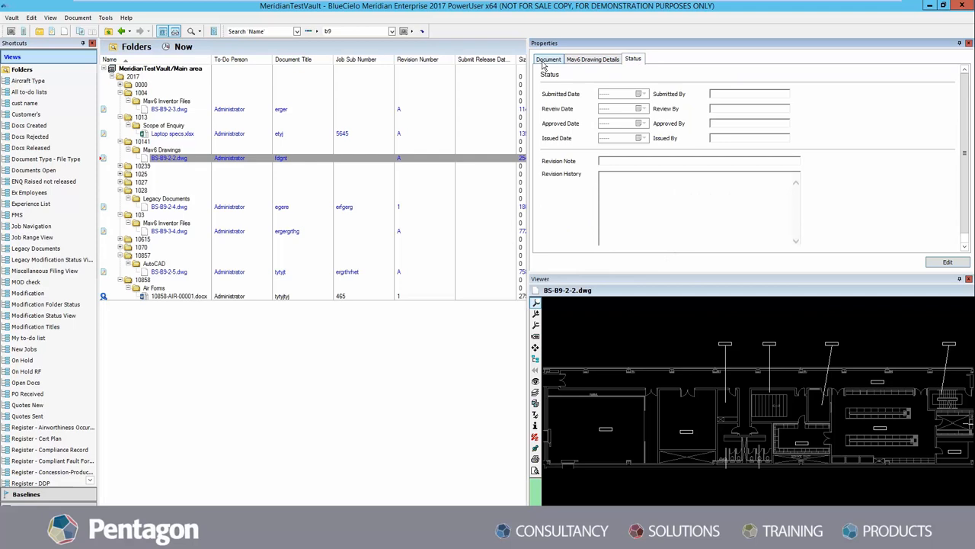
left_click(549, 58)
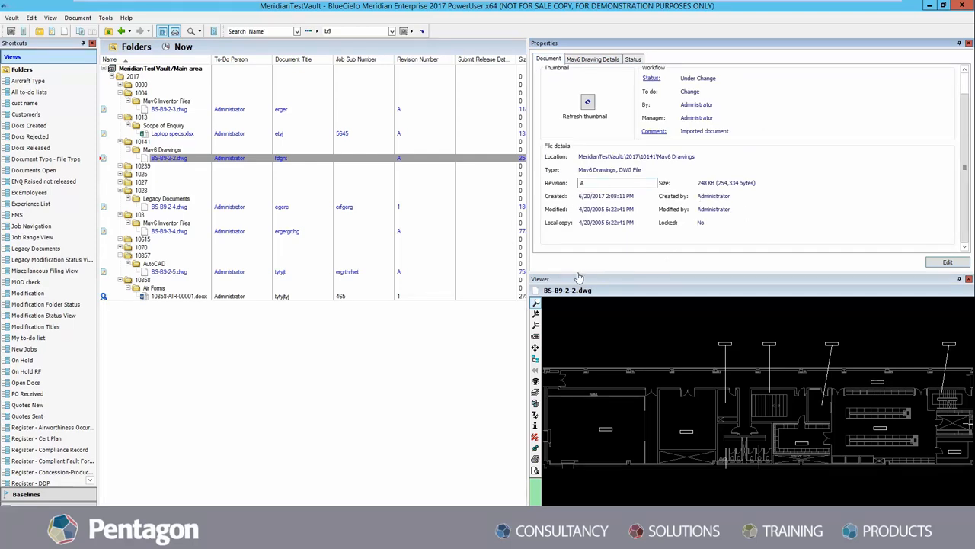
mouse_move(572, 323)
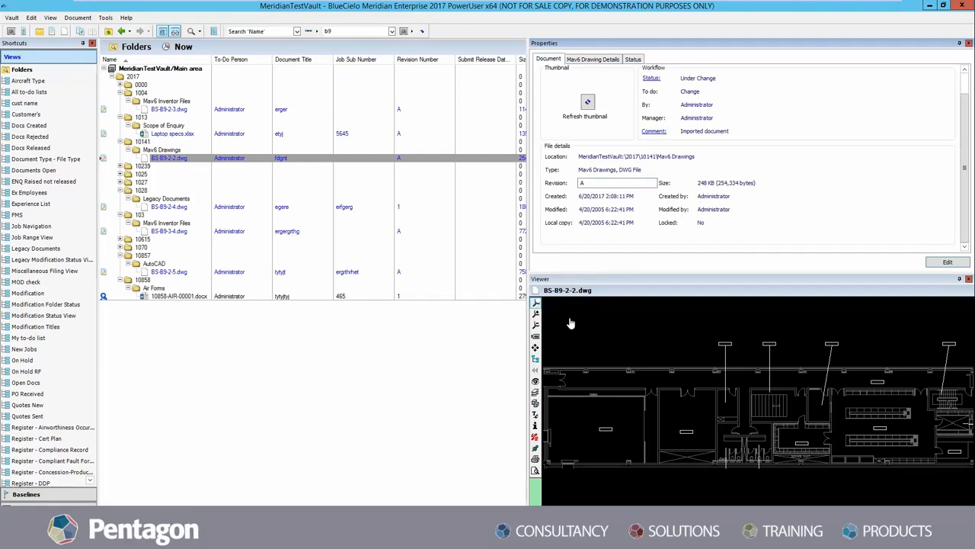
mouse_move(643, 395)
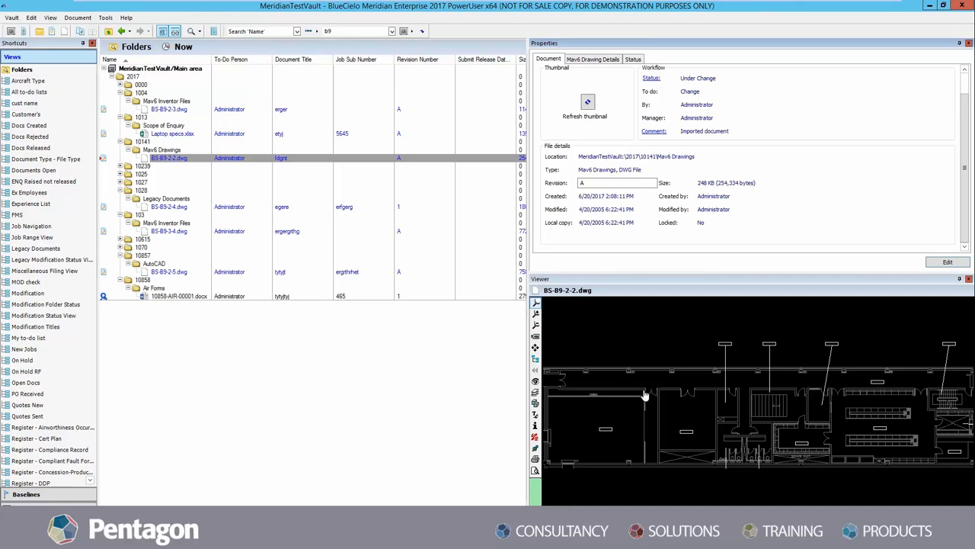
mouse_move(771, 433)
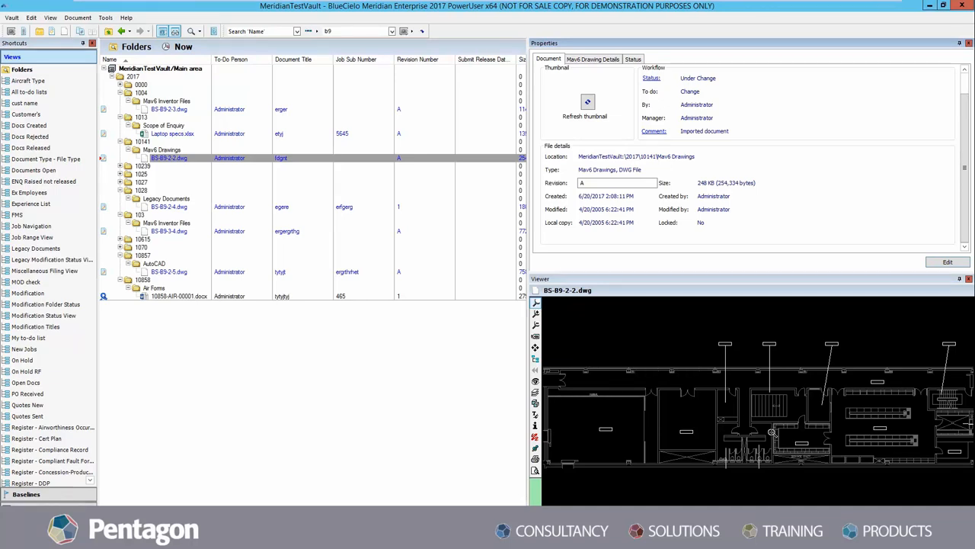
mouse_move(719, 397)
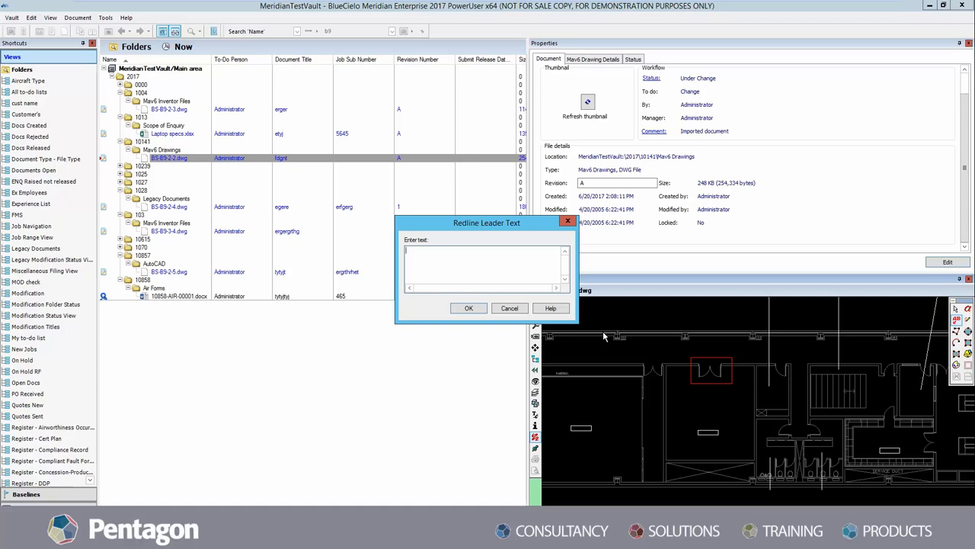
Step: Add the redline leader note 'Single Door Change' to the floor plan and confirm it
type("Single Door Change")
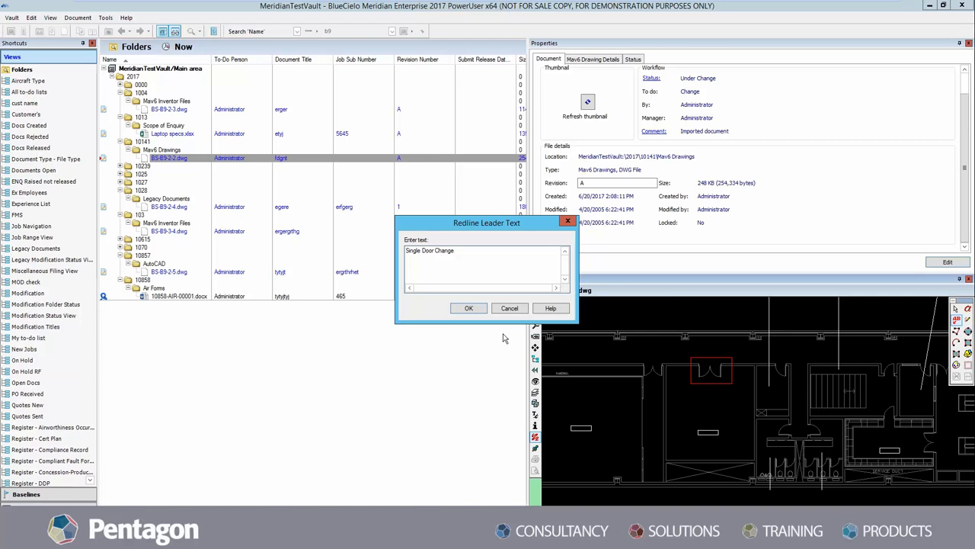
left_click(470, 308)
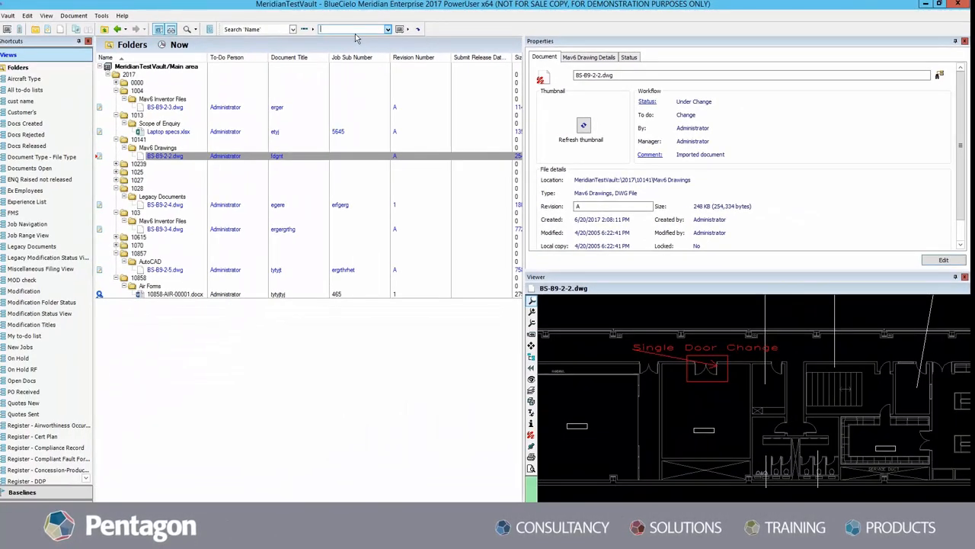
Step: Quick-find 'b9' by name and preview B5-B9-2-3.dwg from the nine results
left_click(293, 29)
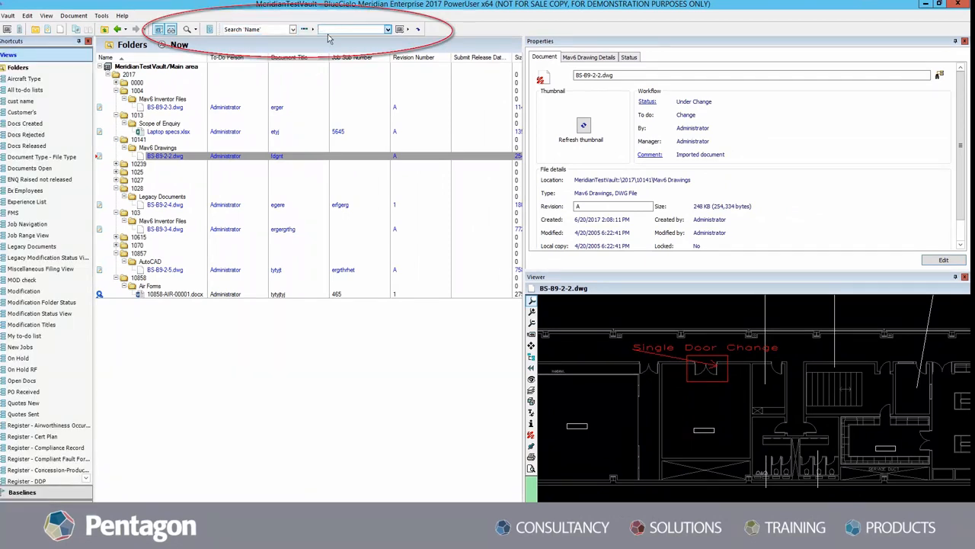
type("b9")
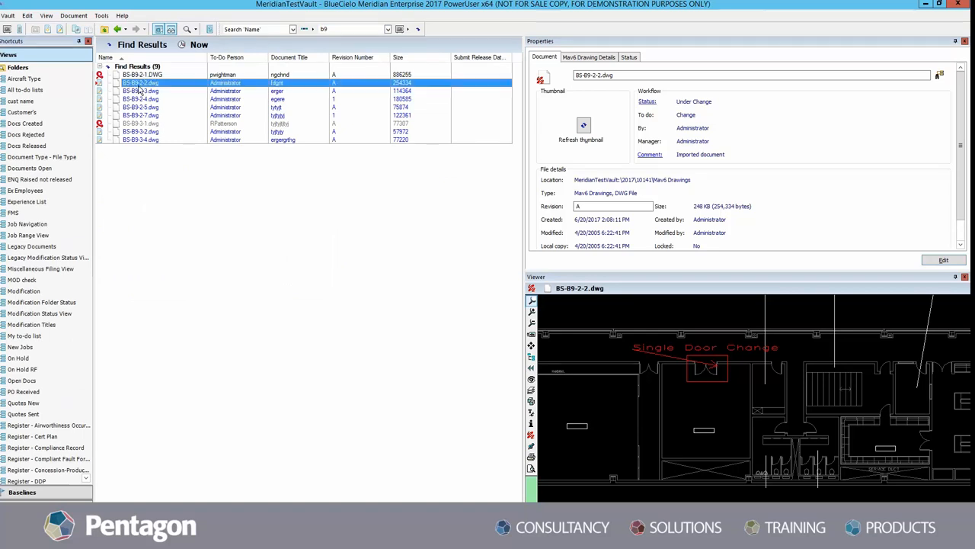
left_click(140, 99)
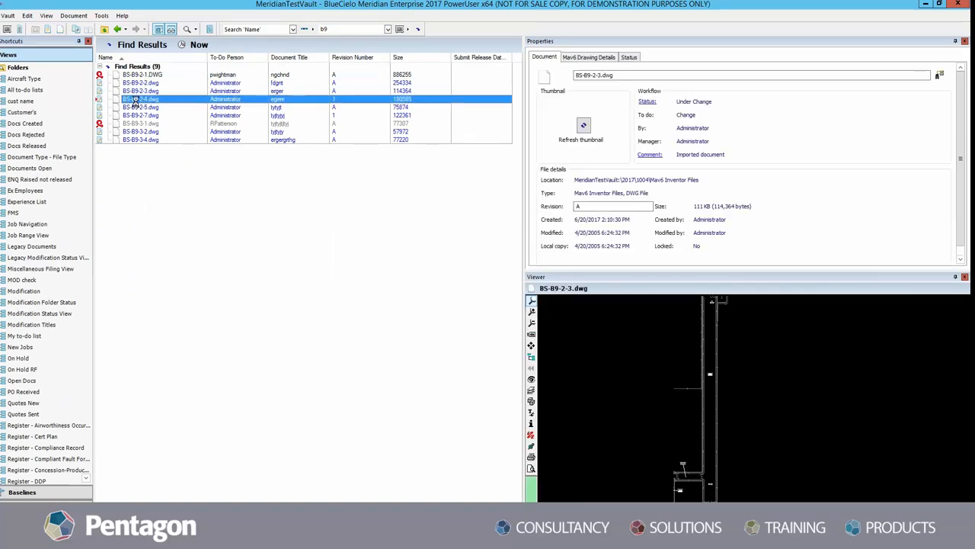